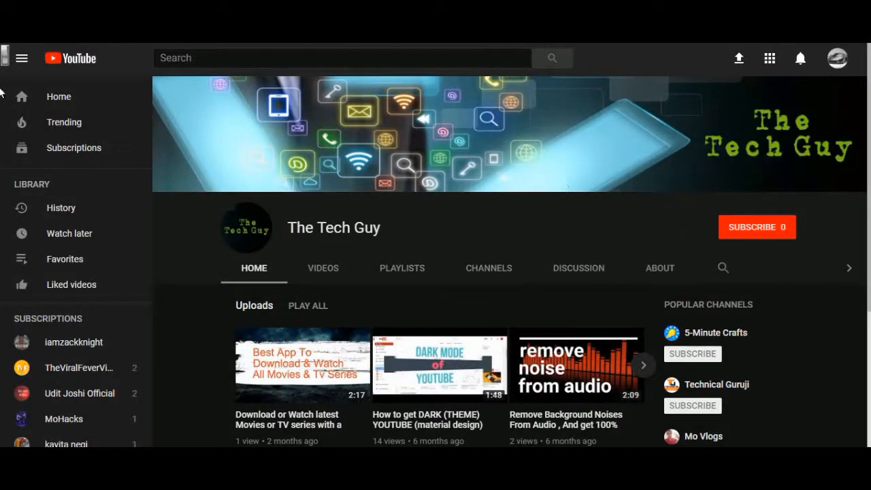
# Step: Mount the 15 GB NTFS volume via the exFAT/NTFS plugin and browse its files
pyautogui.scroll(-3)
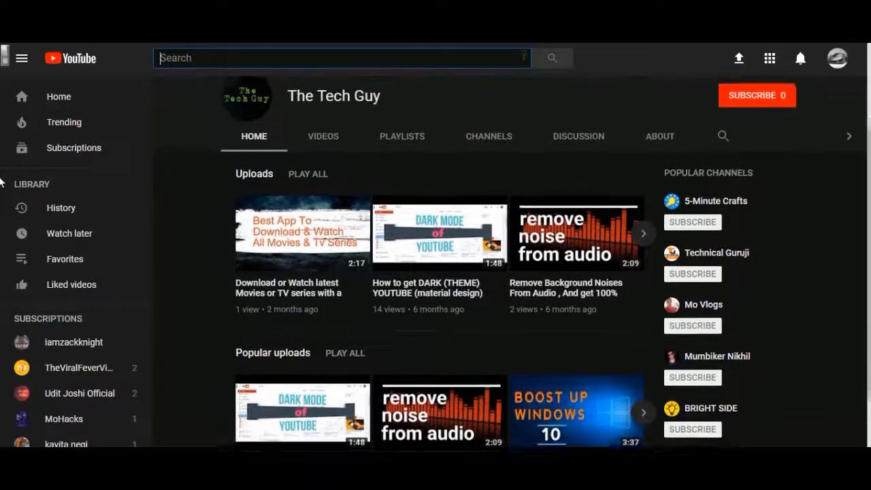
pyautogui.scroll(-3)
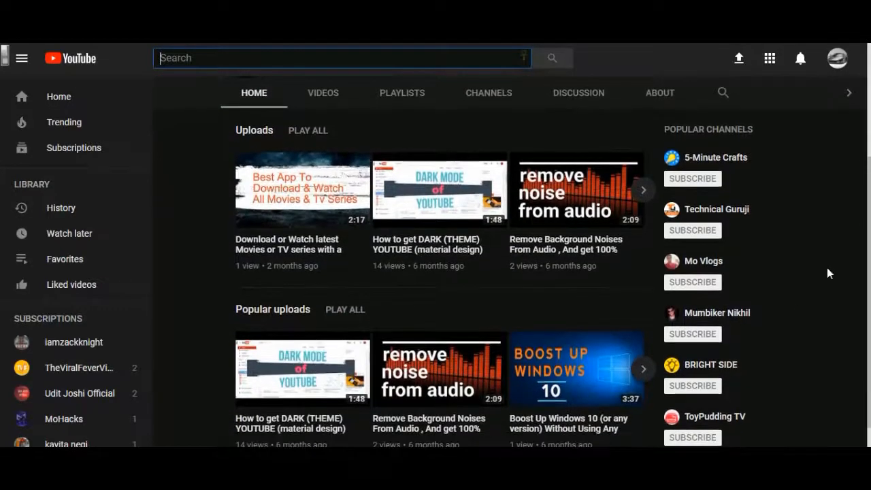
pyautogui.moveTo(582, 316)
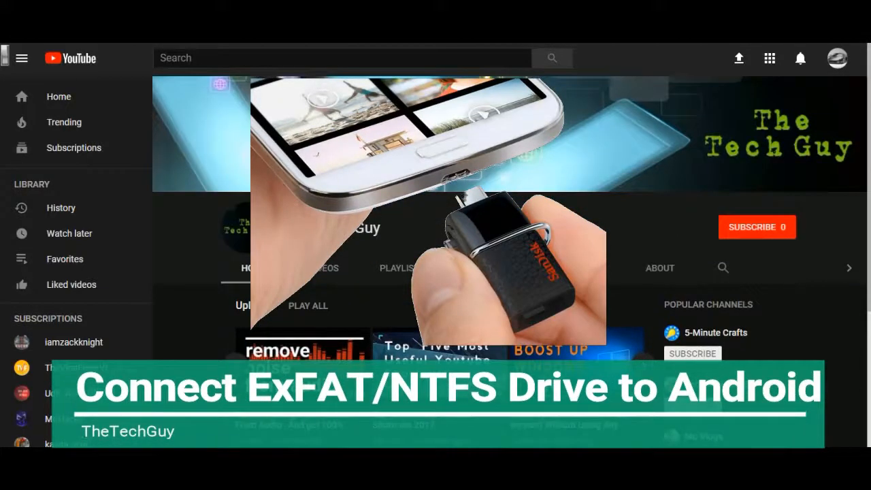
pyautogui.moveTo(759, 231)
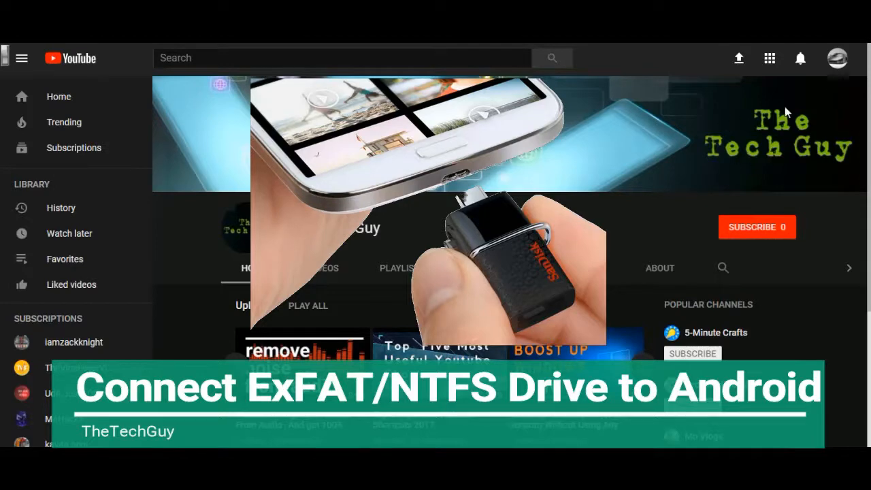
pyautogui.moveTo(784, 157)
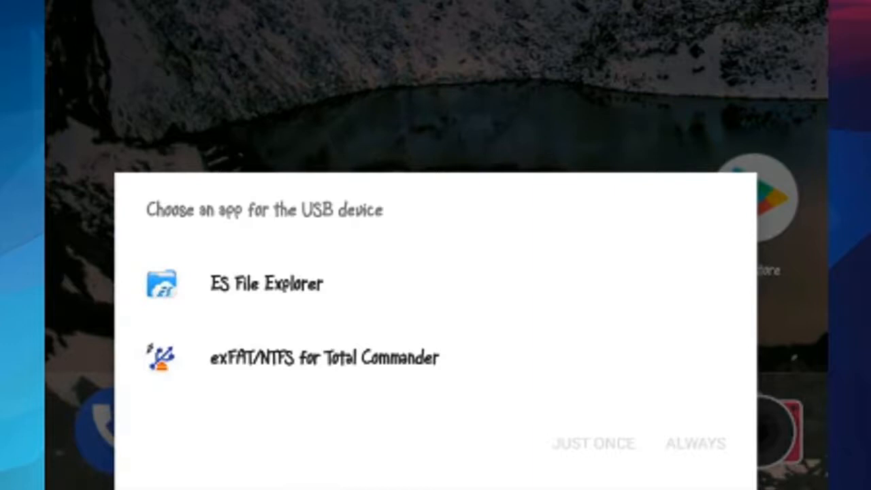
pyautogui.click(324, 356)
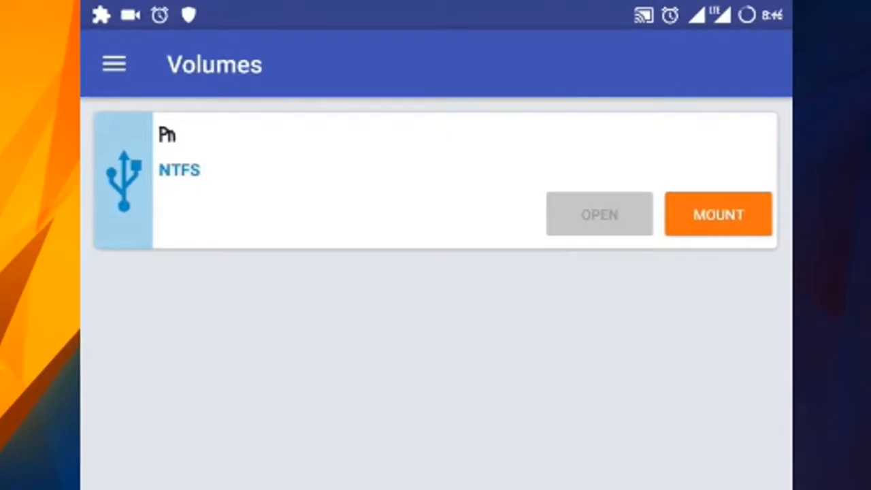
pyautogui.click(719, 214)
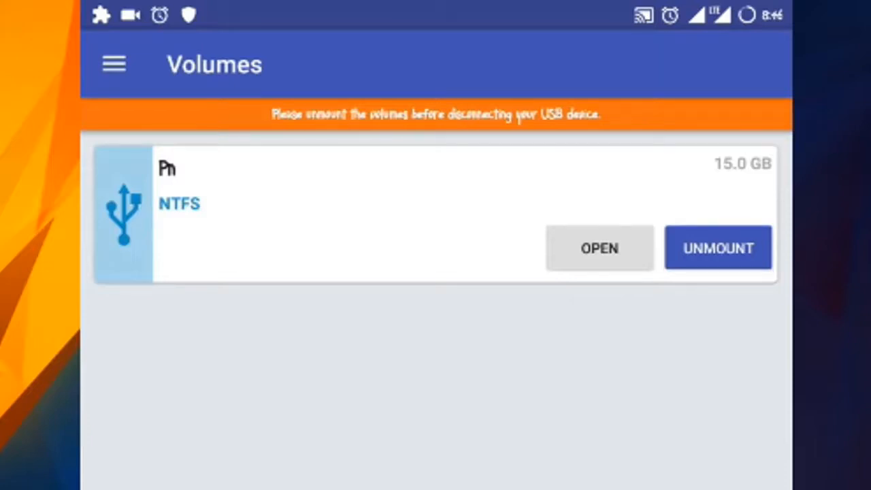
pyautogui.click(599, 248)
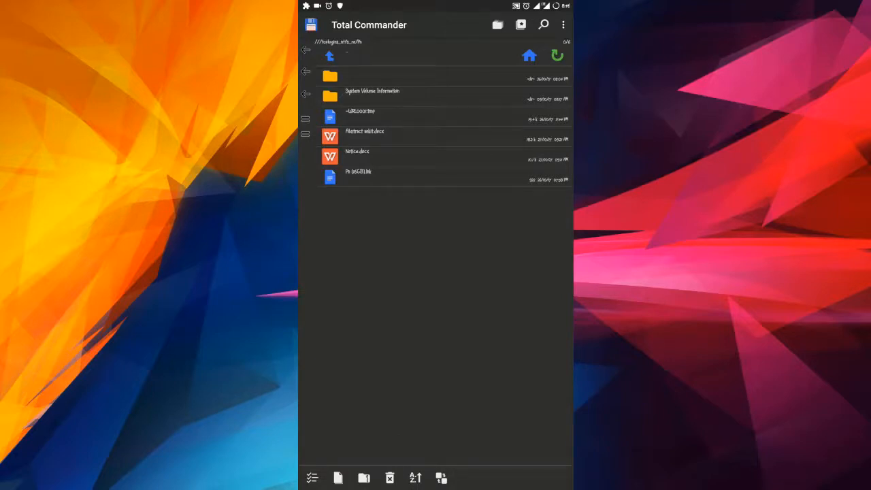
# Step: Delete the Abstract .docx from the USB drive and confirm with YES
pyautogui.click(365, 136)
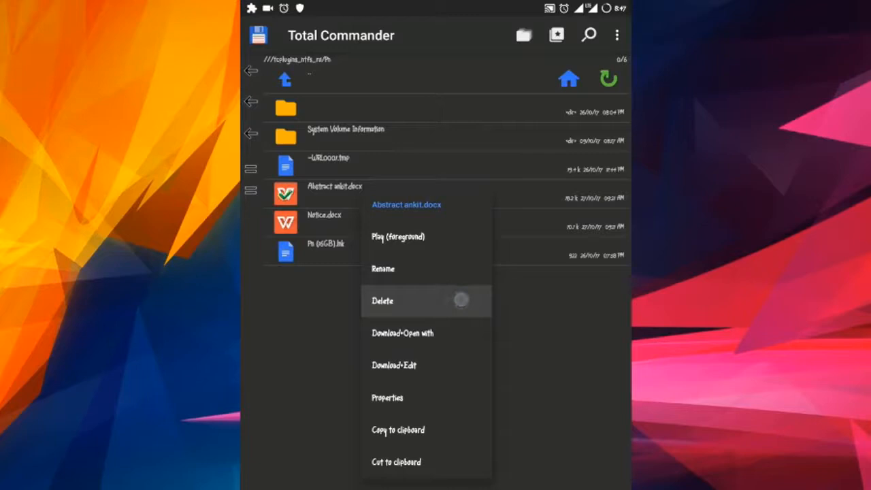
pyautogui.click(382, 301)
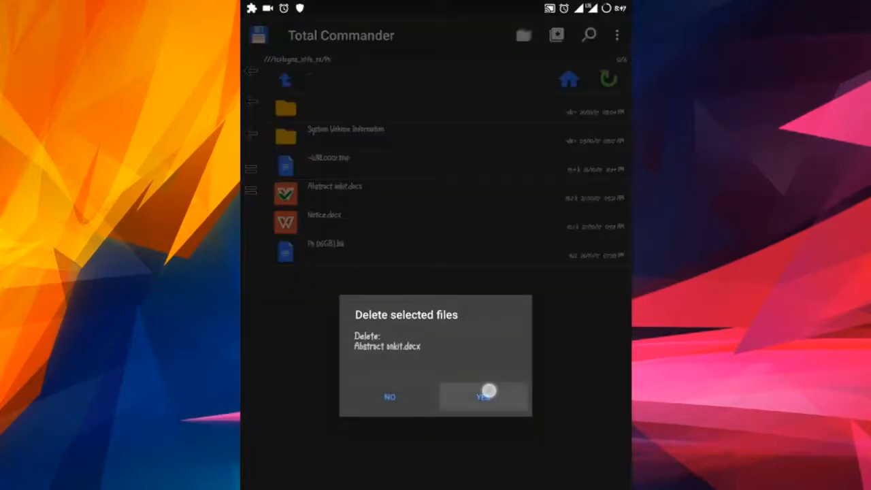
pyautogui.click(483, 397)
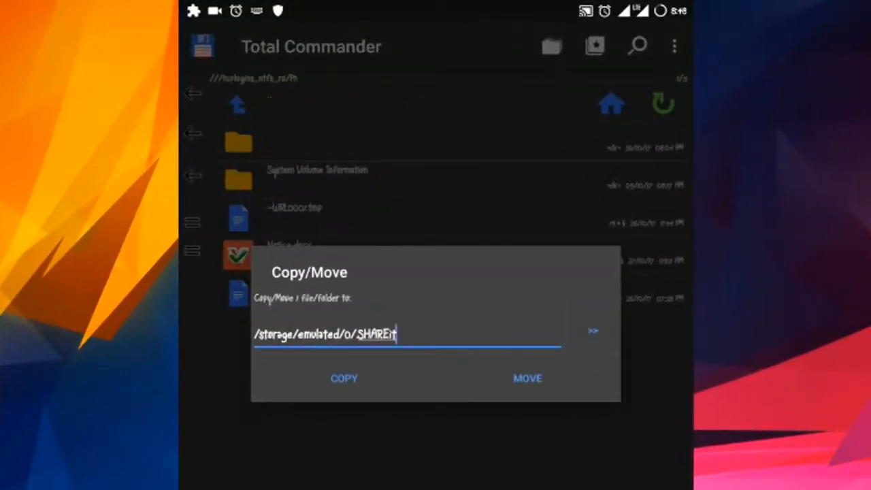
# Step: Move the selected USB file into /storage/emulated/0/SHAREit
pyautogui.click(527, 378)
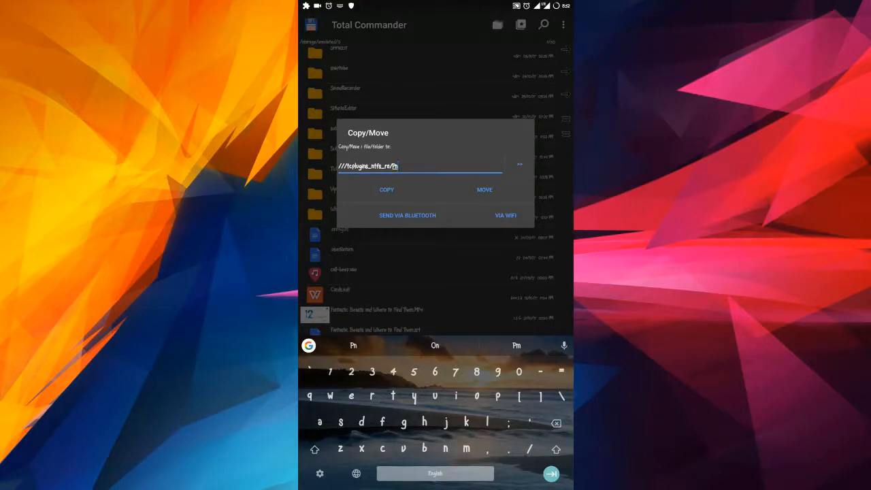
# Step: Copy a file from internal storage onto the NTFS USB drive
pyautogui.click(386, 189)
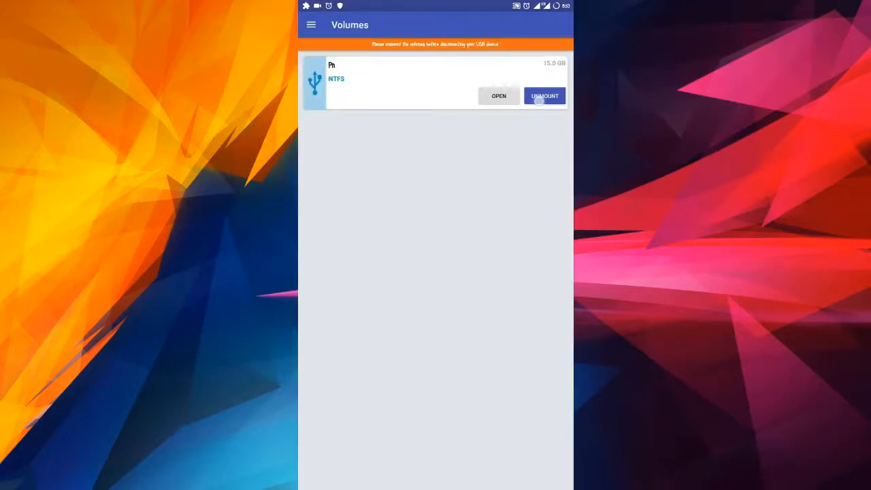
# Step: Unmount the 15 GB NTFS drive so it can be safely removed
pyautogui.click(544, 95)
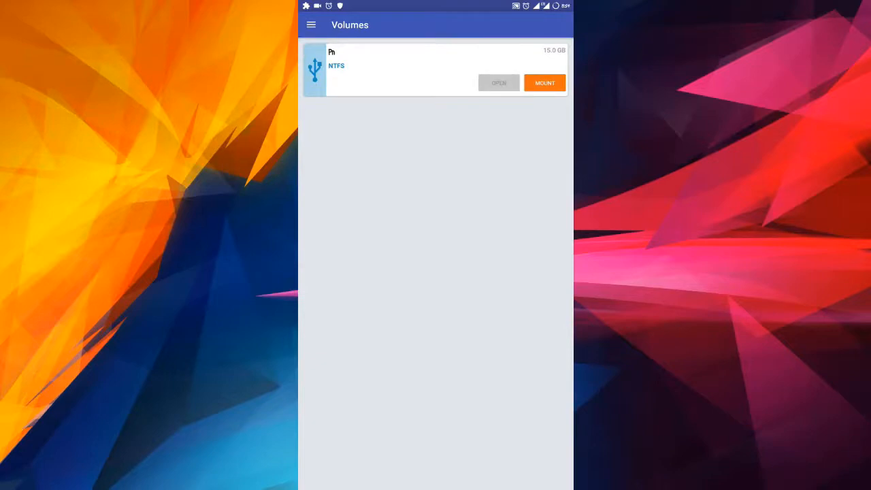